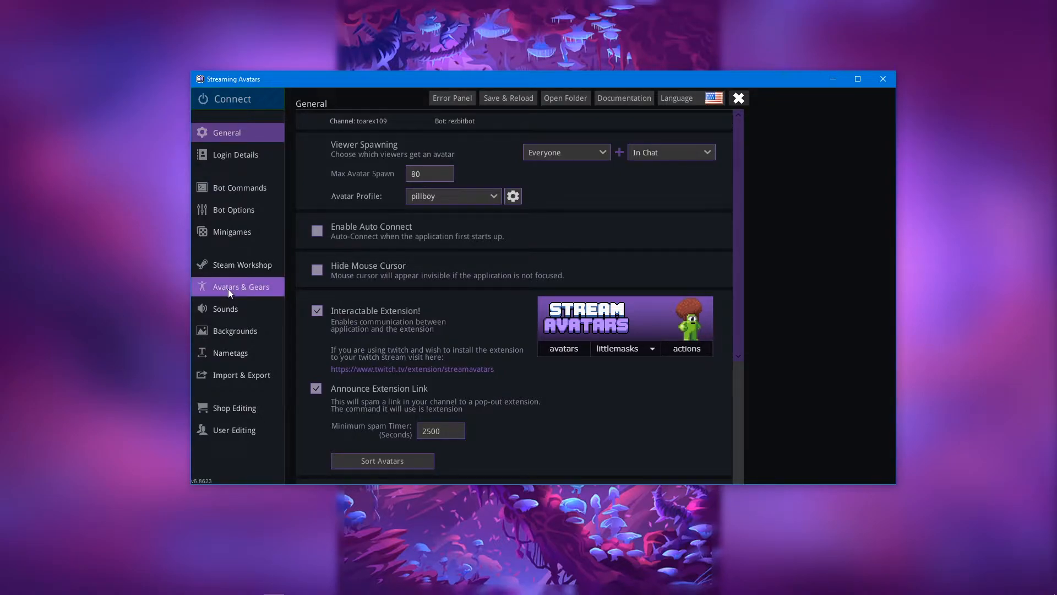
- Go to Avatars & Gears and bring up the pillboy avatar's options menu
left_click(240, 287)
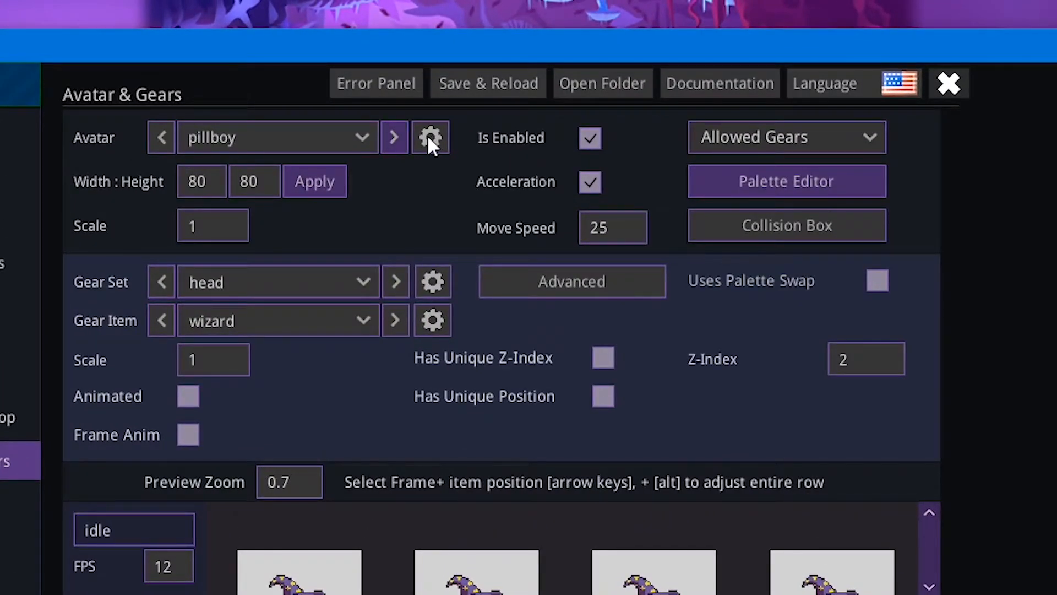
left_click(431, 137)
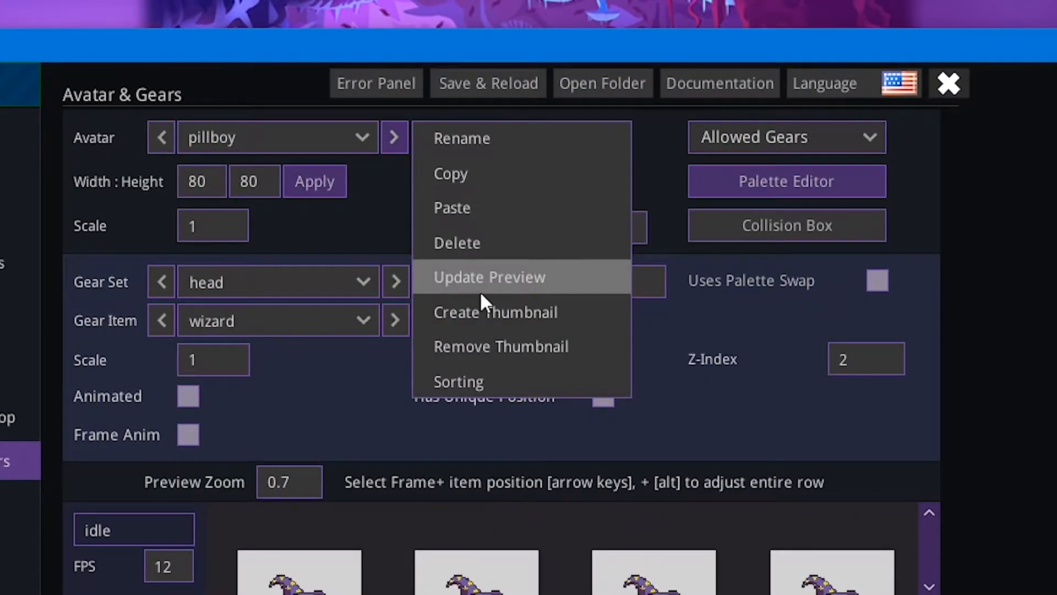
mouse_move(473, 327)
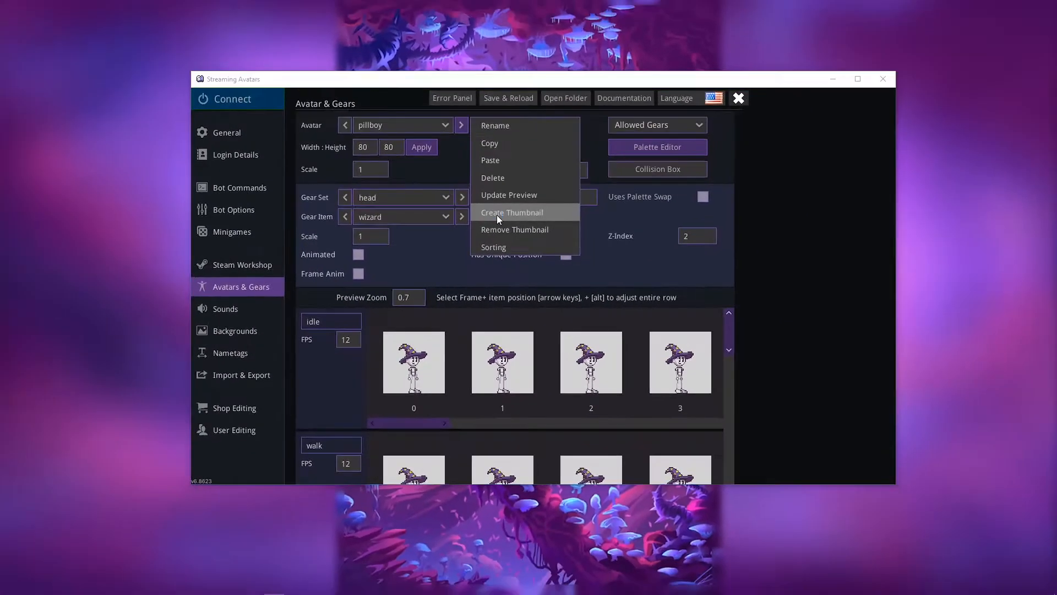
- Create the pillboy avatar thumbnail from the pill boy image in the pillboy folder
left_click(512, 212)
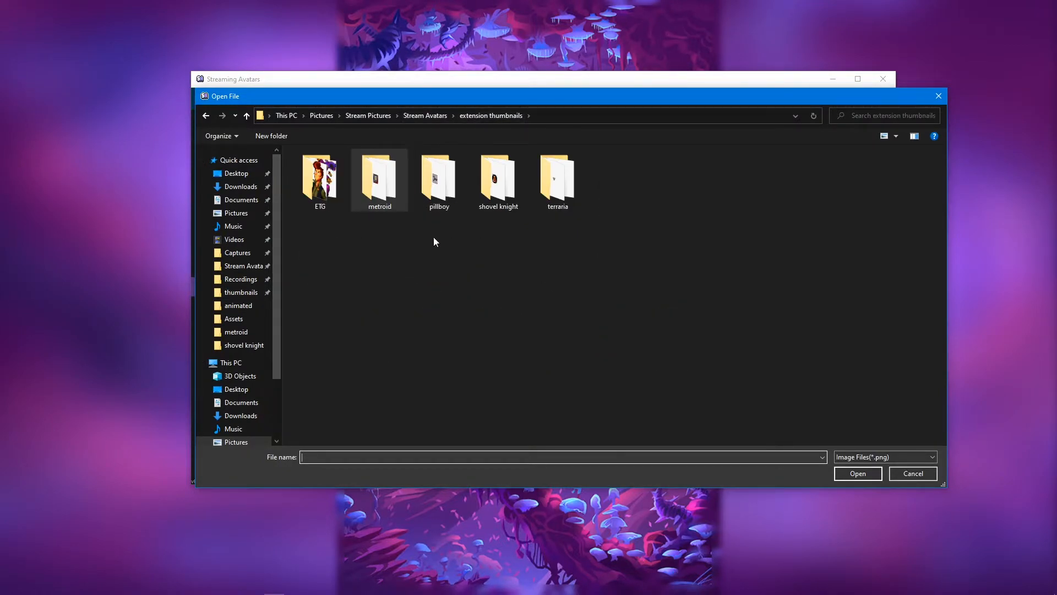
double_click(439, 176)
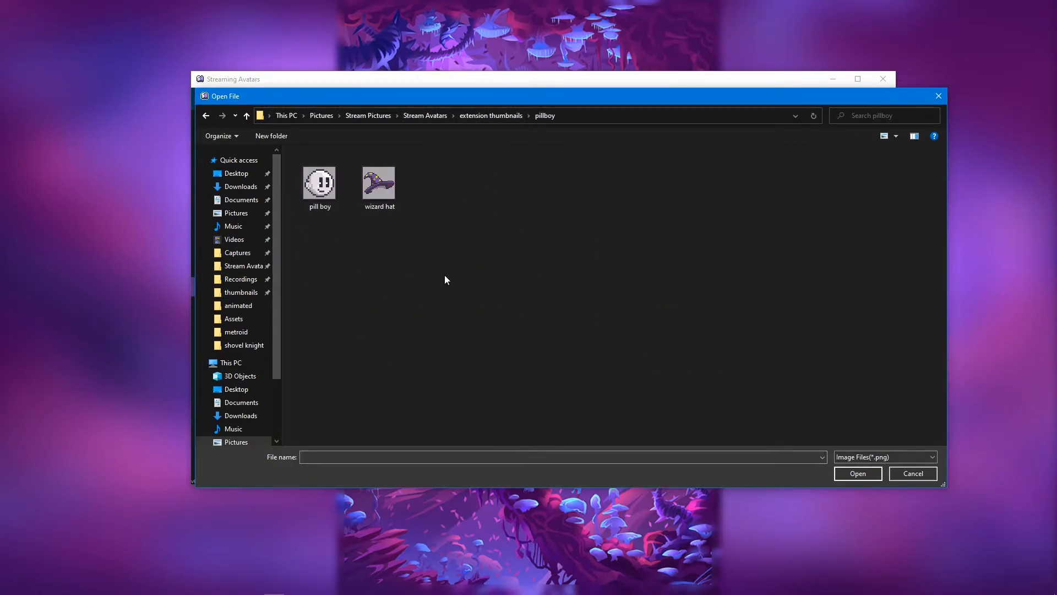
mouse_move(352, 234)
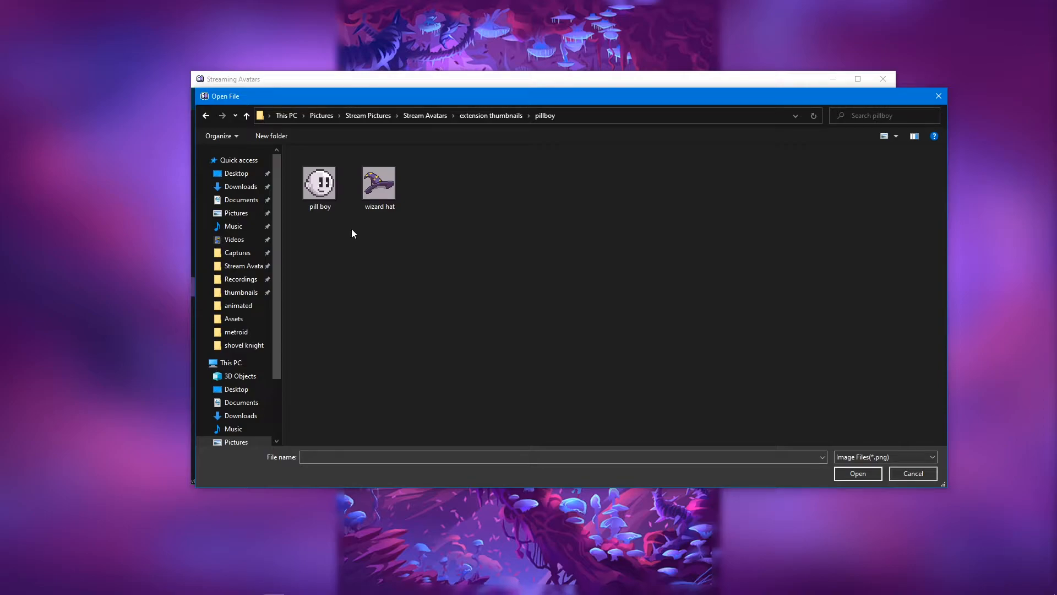
mouse_move(319, 182)
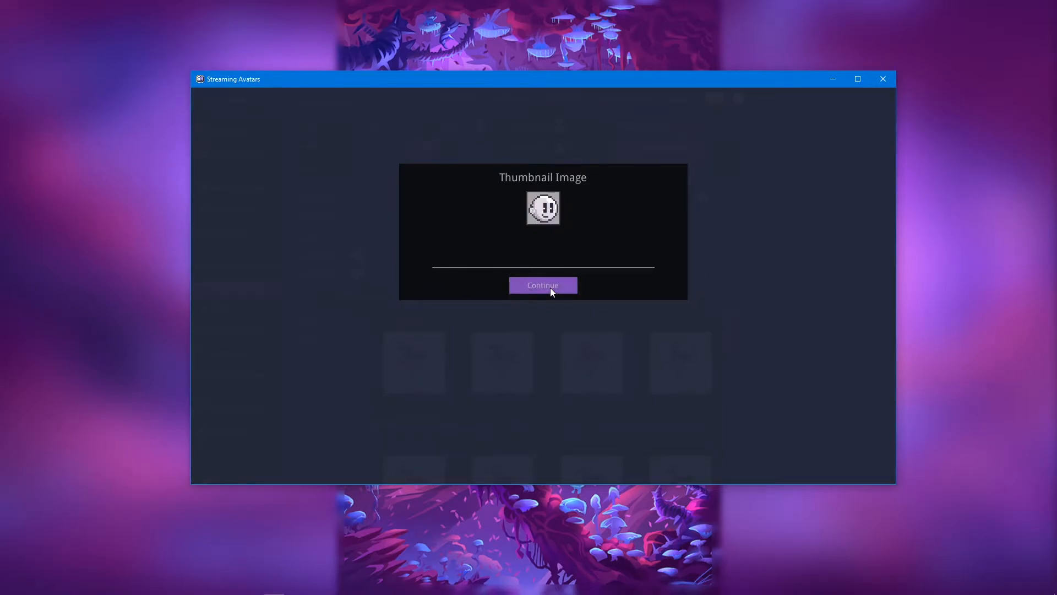
left_click(542, 284)
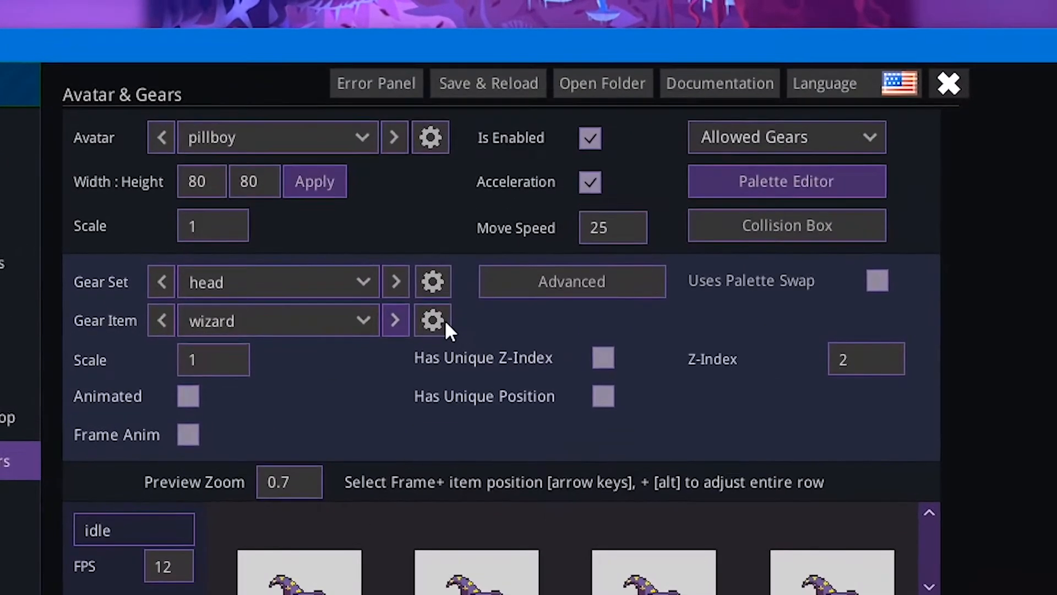
- Create the wizard head gear thumbnail from the wizard hat image
left_click(432, 320)
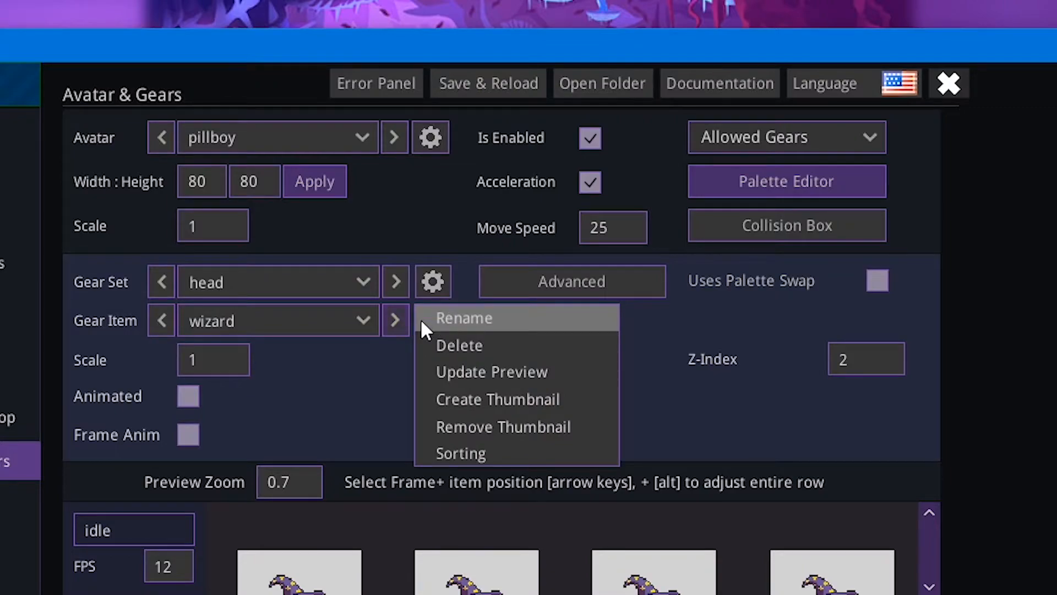
mouse_move(491, 398)
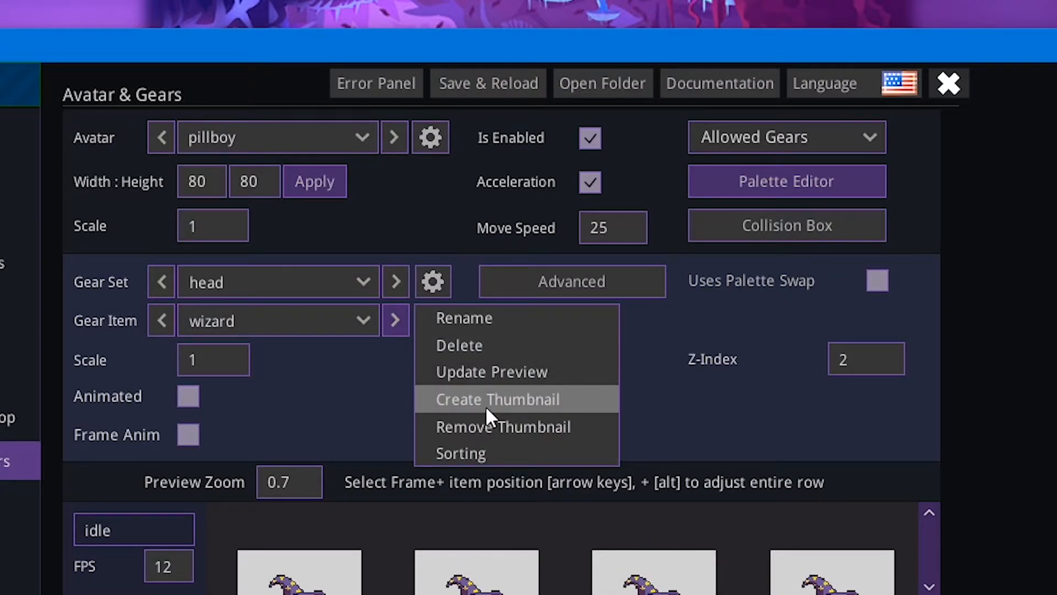
left_click(496, 398)
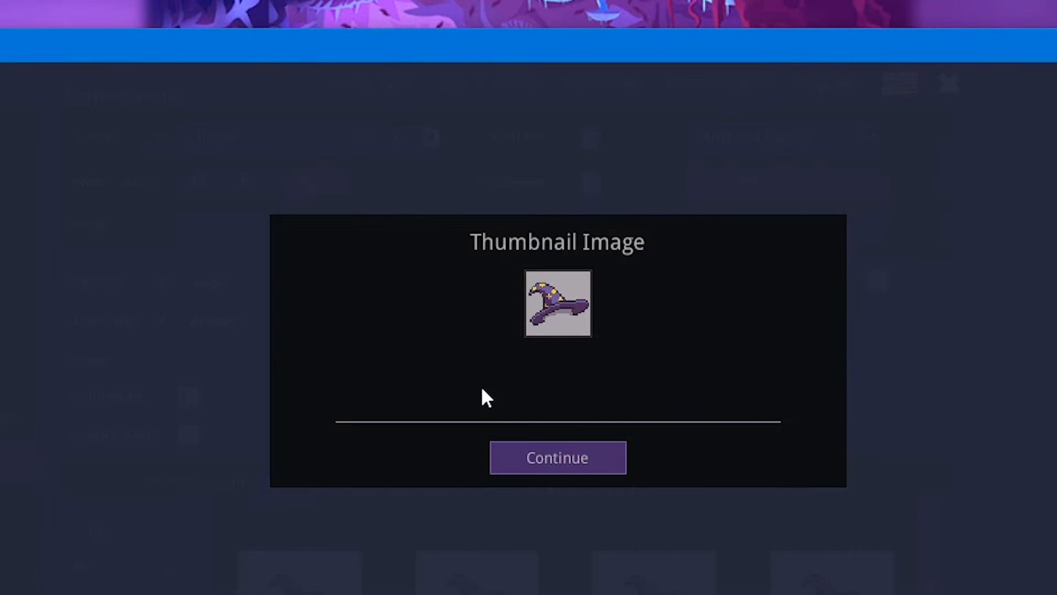
left_click(558, 457)
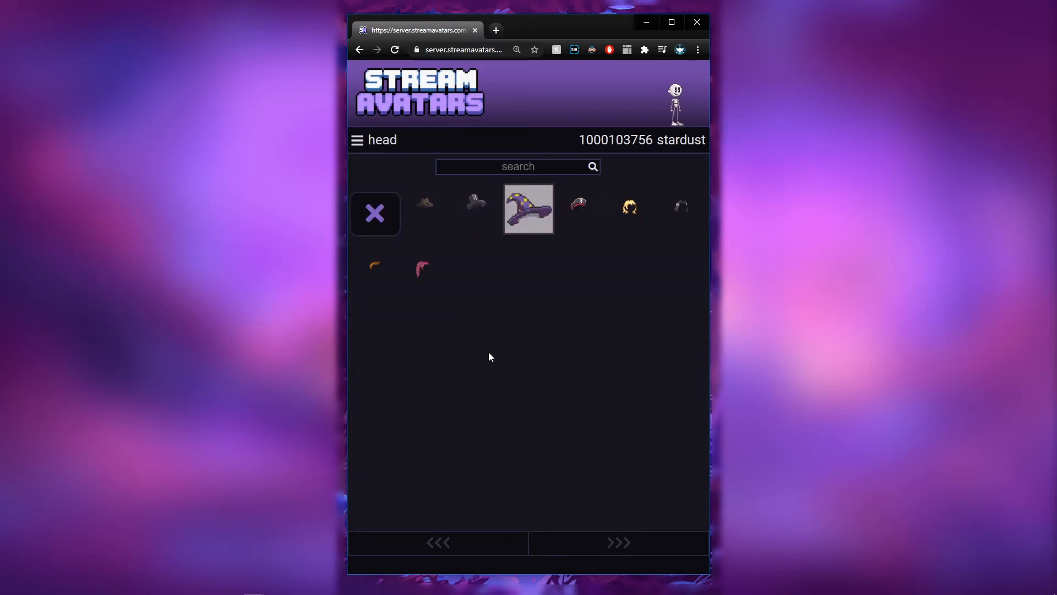
mouse_move(533, 280)
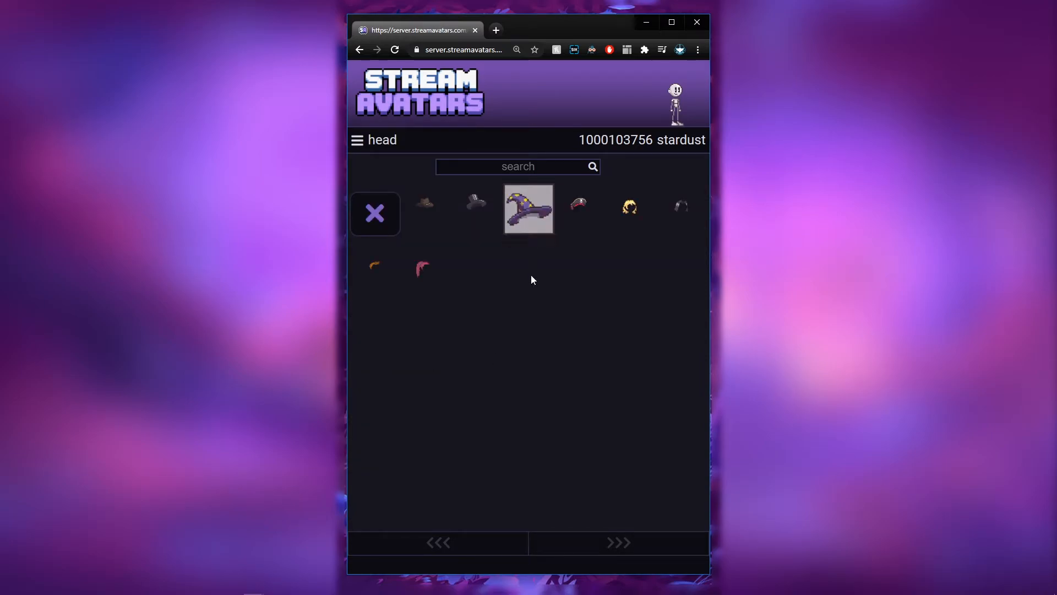